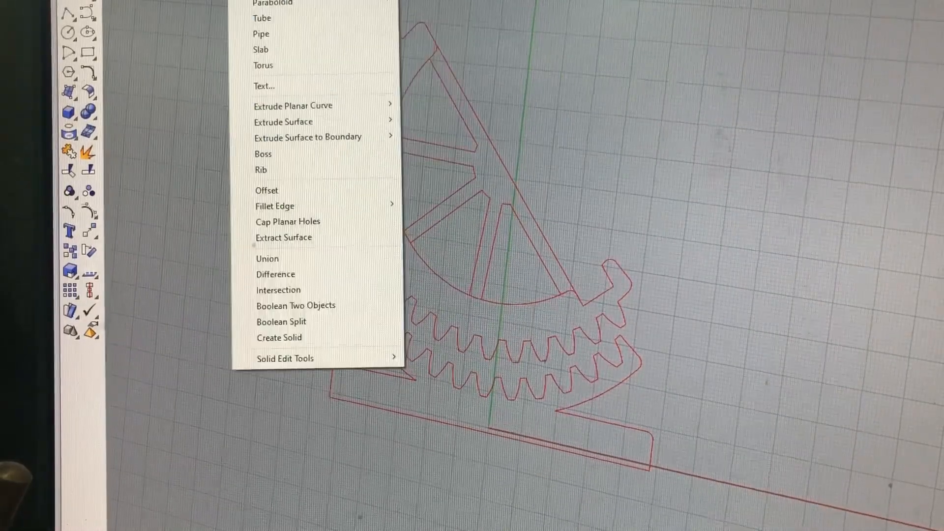
mouse_move(293, 105)
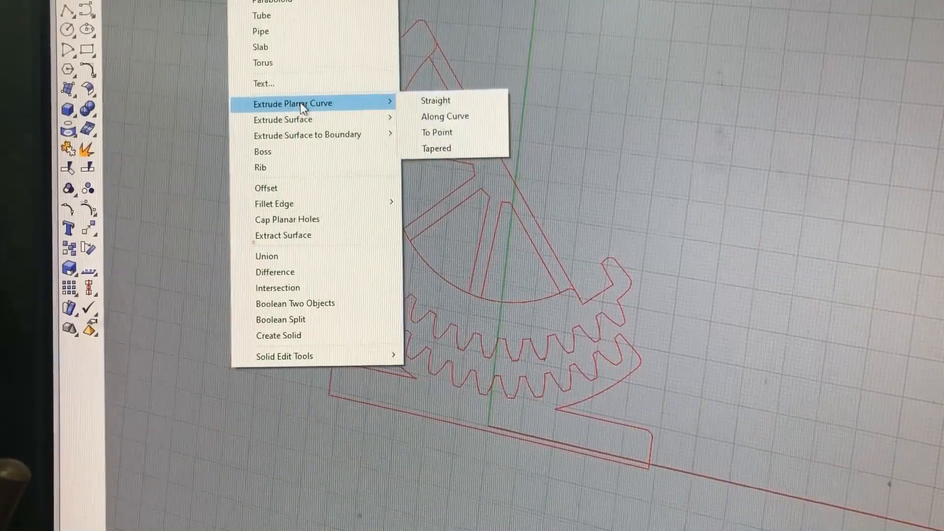
mouse_move(445, 116)
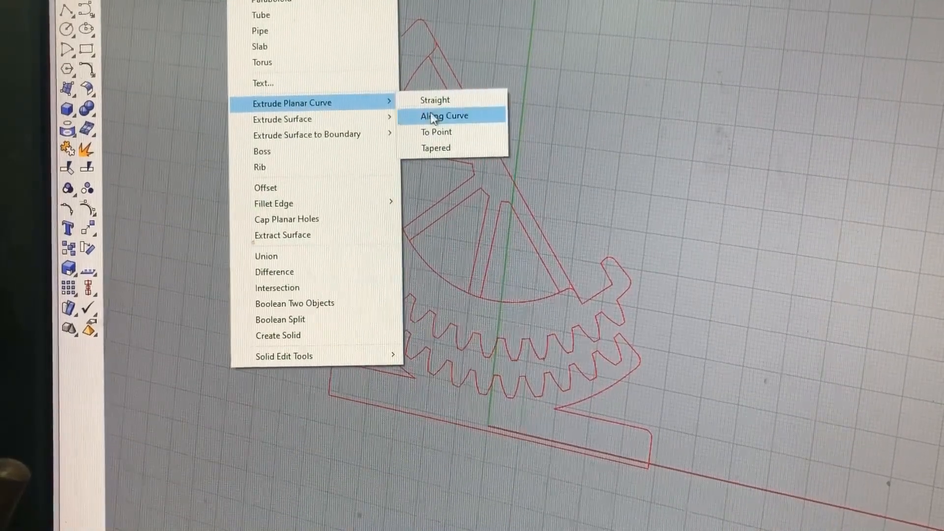
Step: Start an Extrude Planar Curve Along Curve on the gear sector outline
left_click(443, 116)
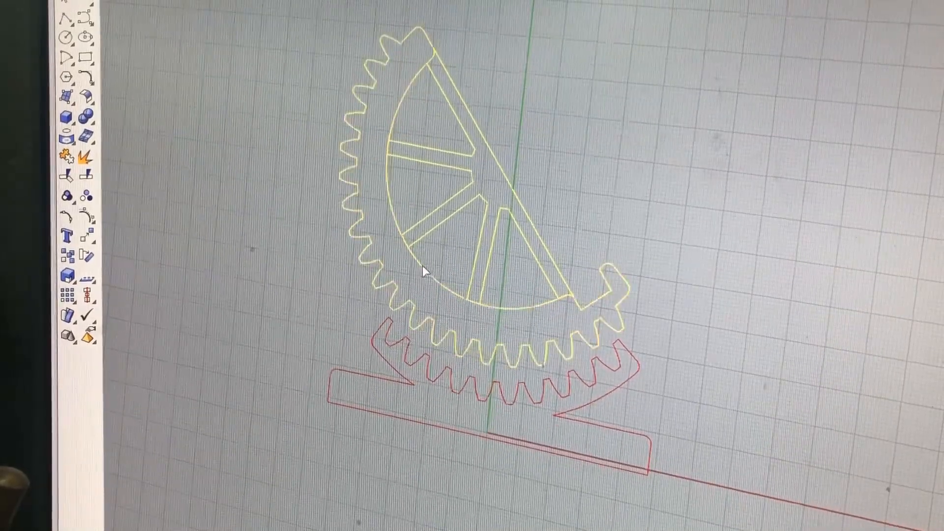